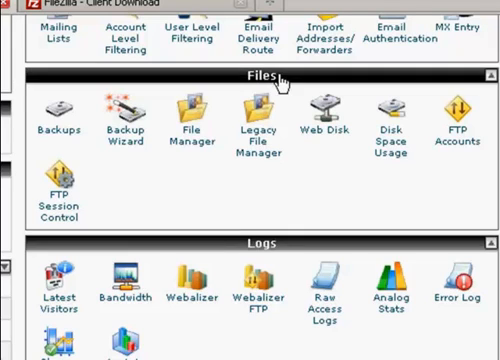
mouse_move(280, 212)
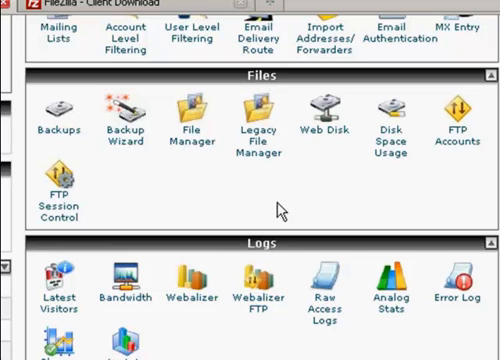
mouse_move(172, 8)
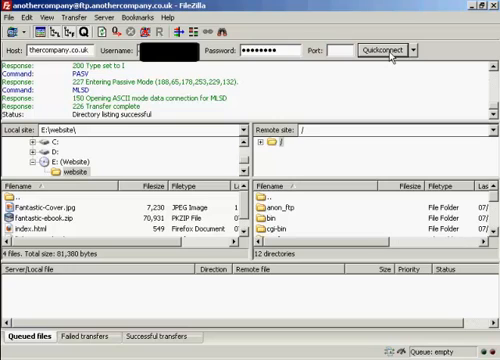
mouse_move(460, 118)
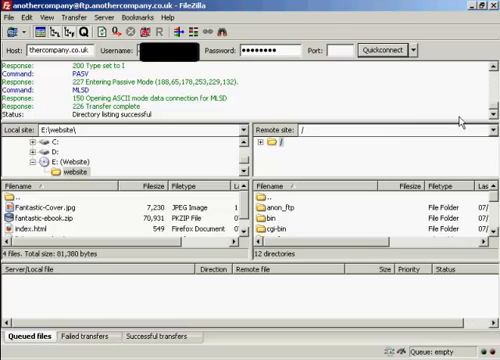
mouse_move(344, 96)
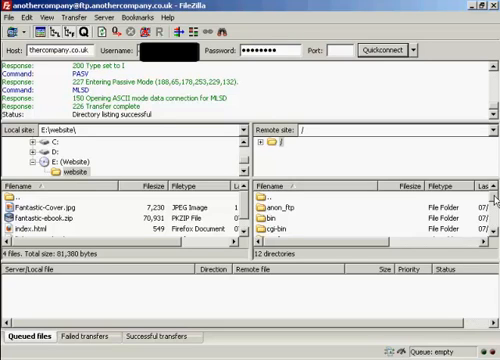
- Scroll the Remote site listing down to find the httpdocs folder
scroll(down, 3)
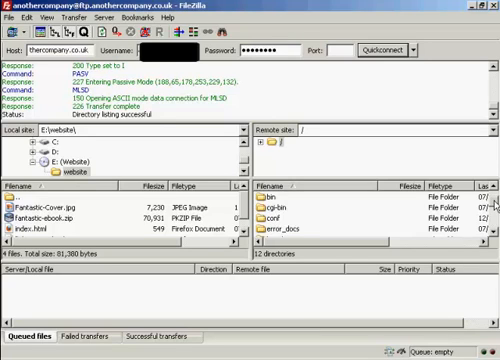
scroll(down, 3)
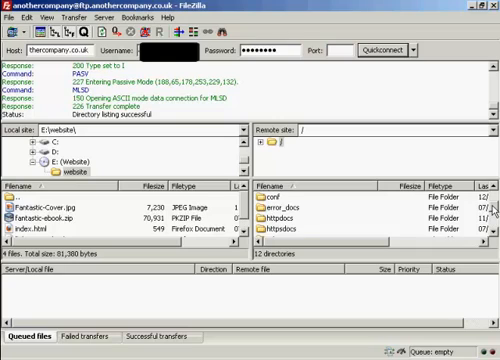
scroll(down, 3)
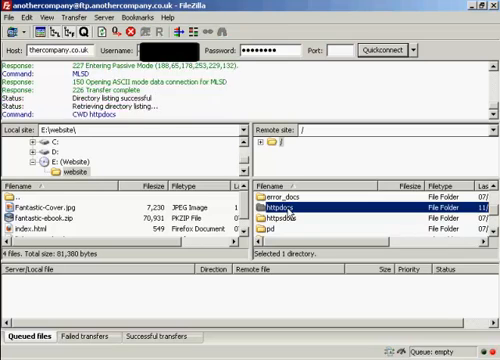
- Inside httpdocs, create a new directory via the remote context menu and confirm it
double_click(300, 212)
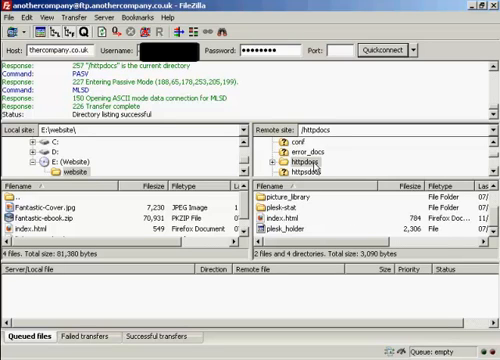
right_click(294, 158)
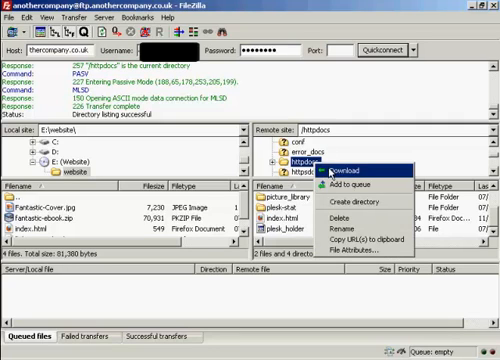
mouse_move(350, 204)
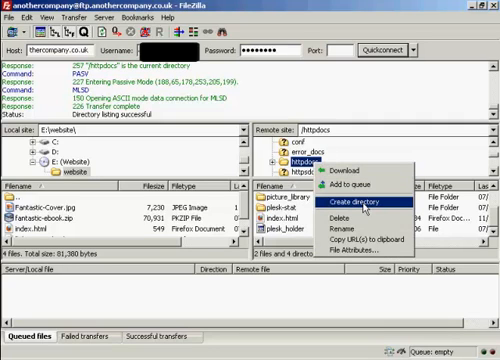
click(340, 202)
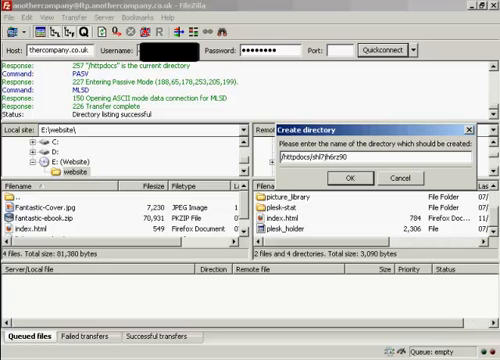
click(348, 176)
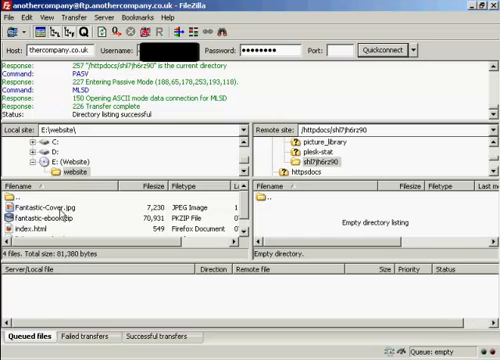
- Select all four local website files, from first to last, for upload to the new folder
click(60, 204)
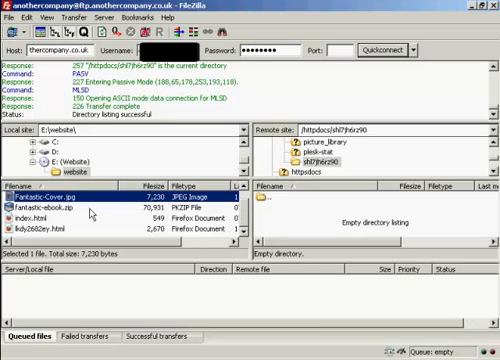
click(60, 204)
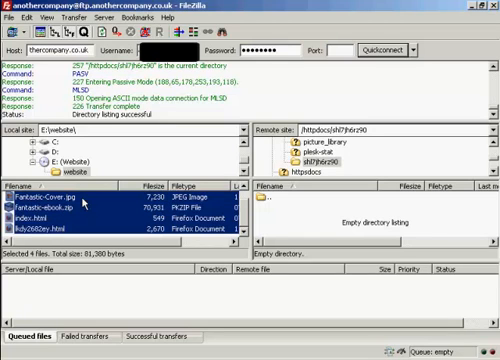
click(40, 204)
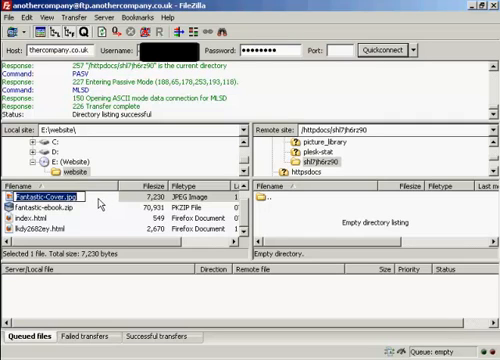
click(60, 204)
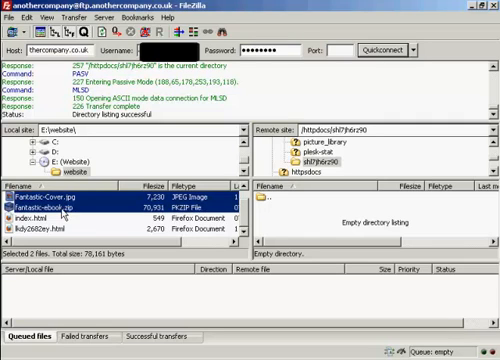
click(60, 236)
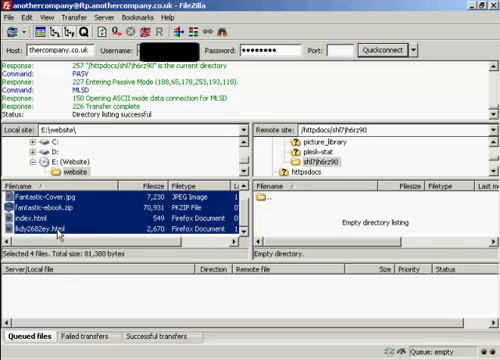
mouse_move(118, 222)
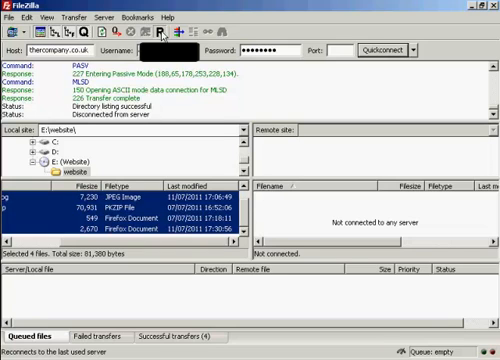
- Quickconnect to the server again and list the uploaded files in the new folder
click(376, 46)
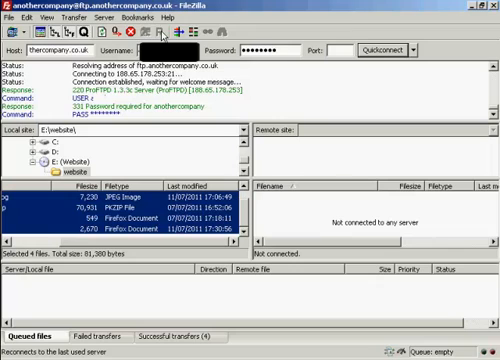
click(380, 48)
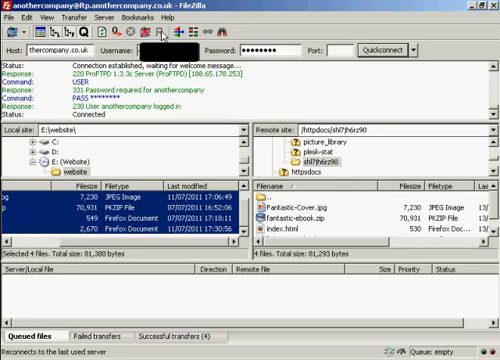